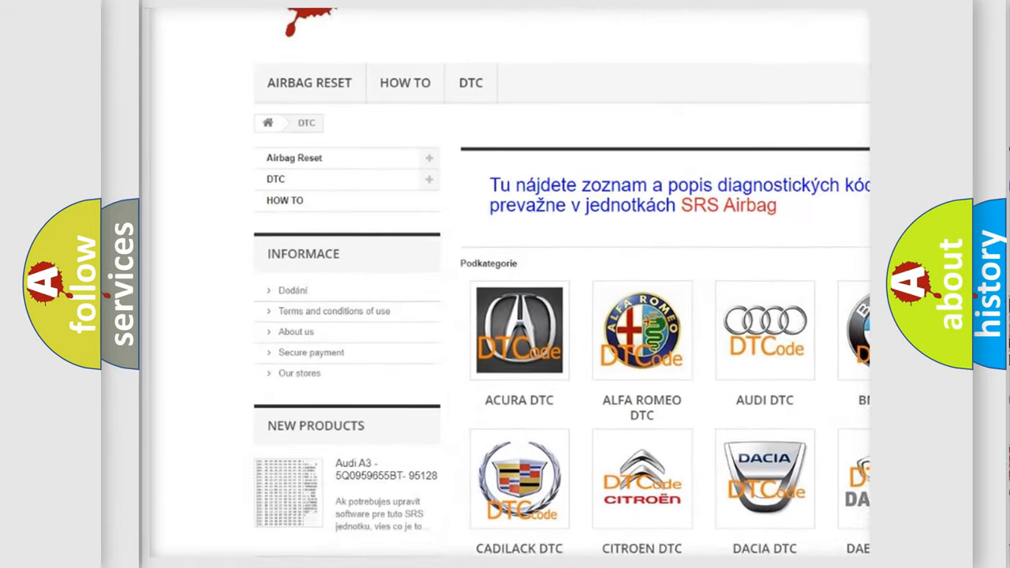
scroll(down, 3)
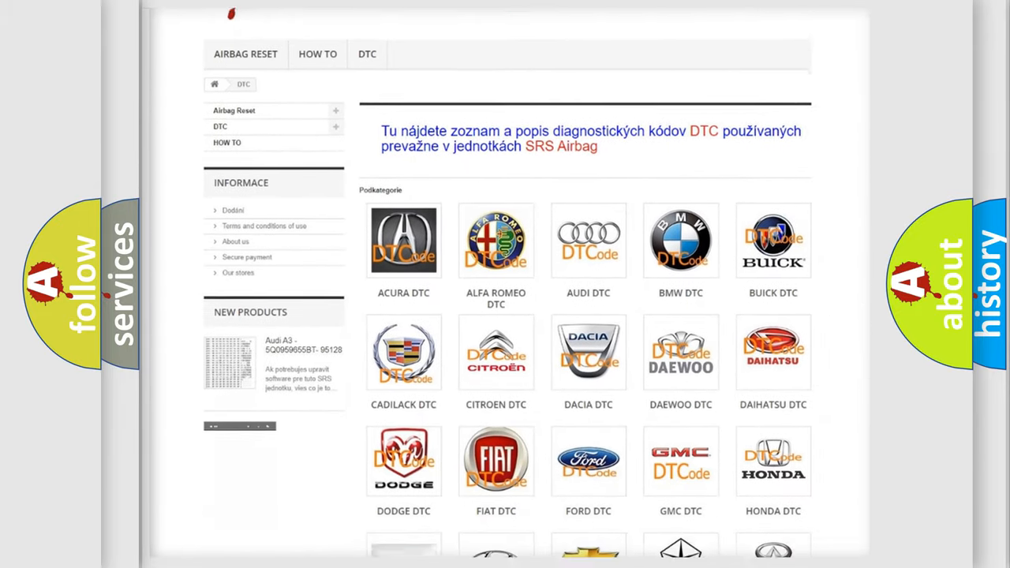
scroll(down, 3)
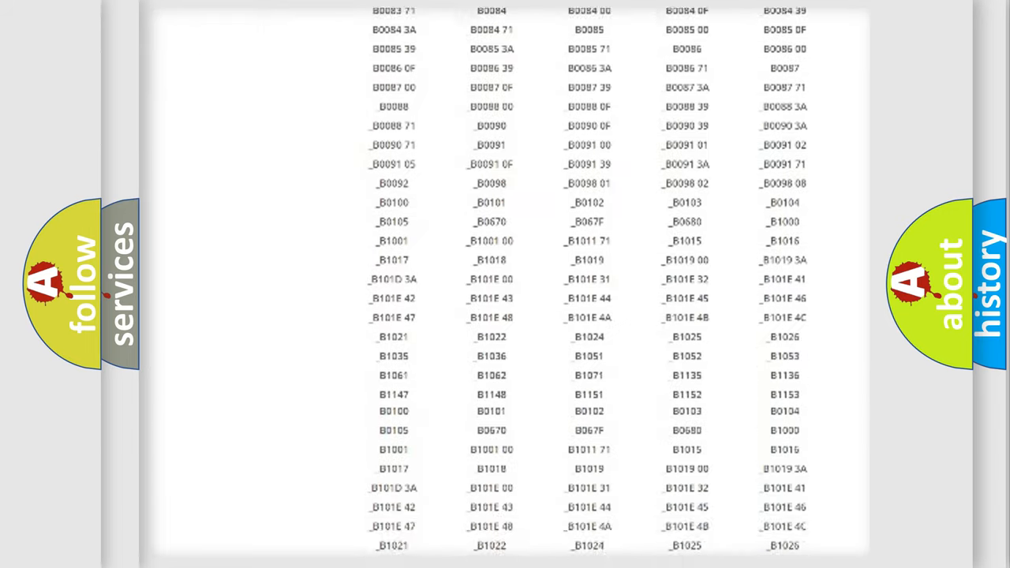
scroll(down, 3)
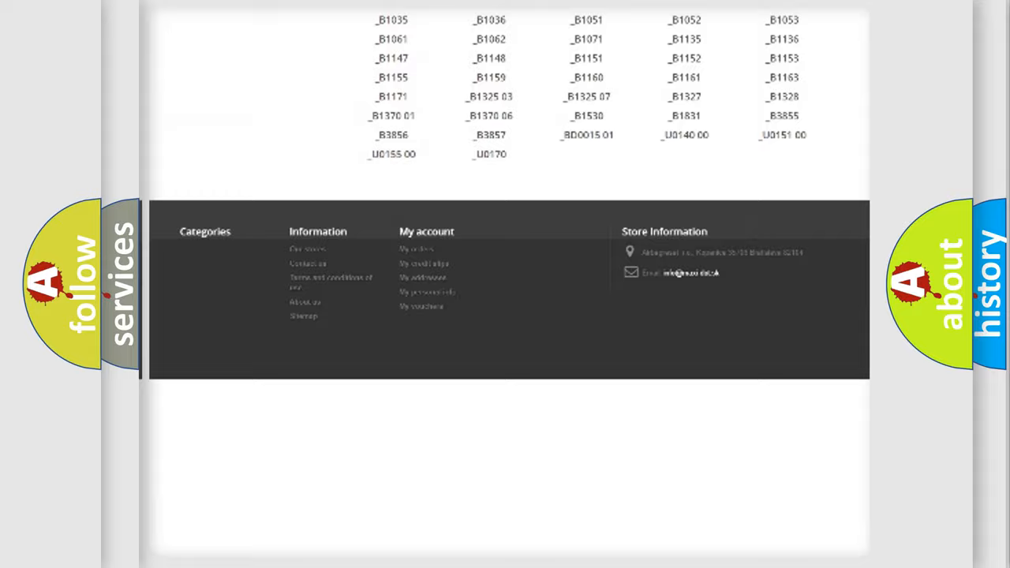
scroll(up, 3)
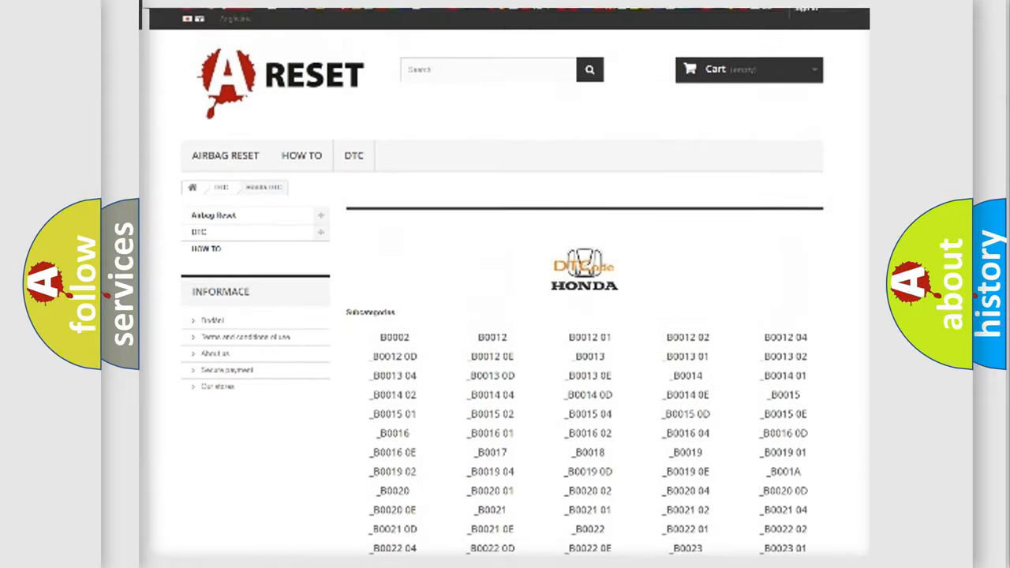